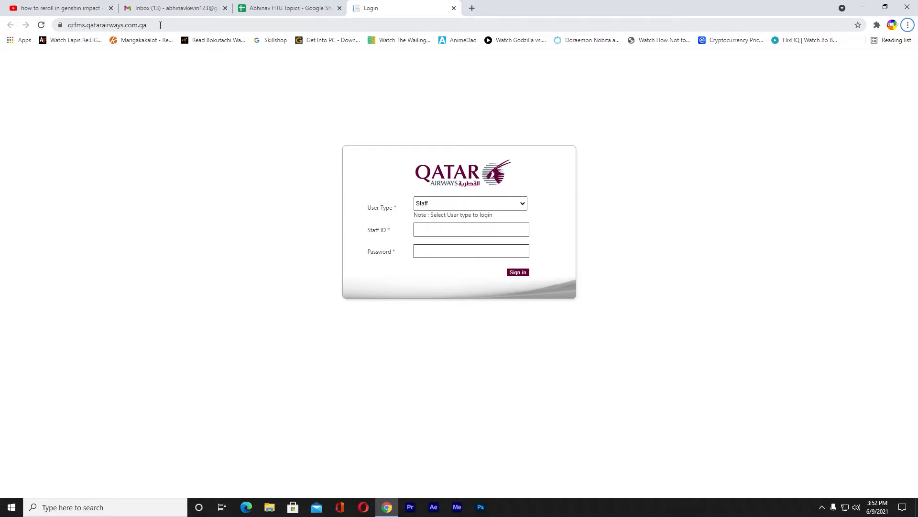
click(106, 25)
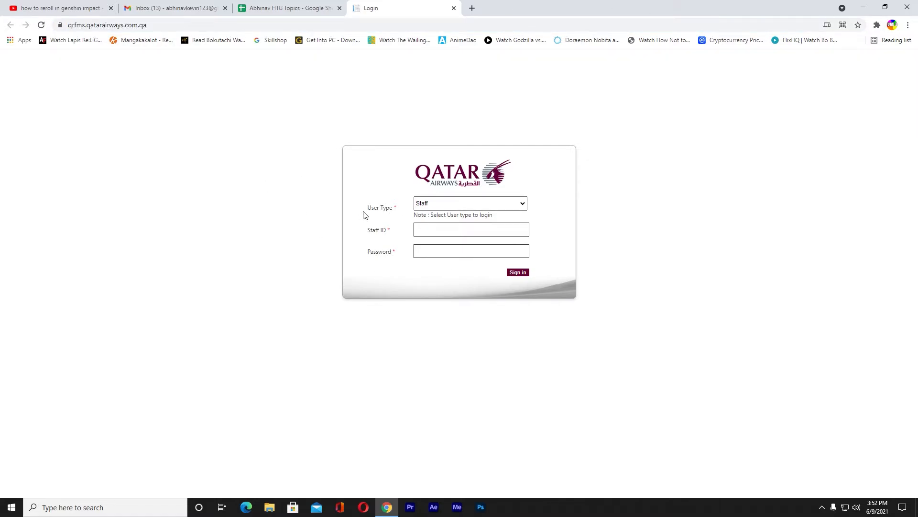
click(470, 203)
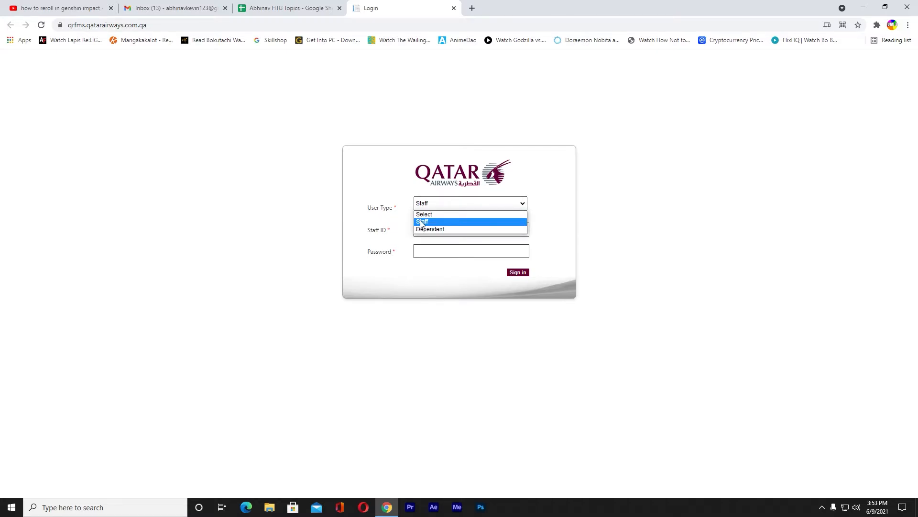
click(422, 221)
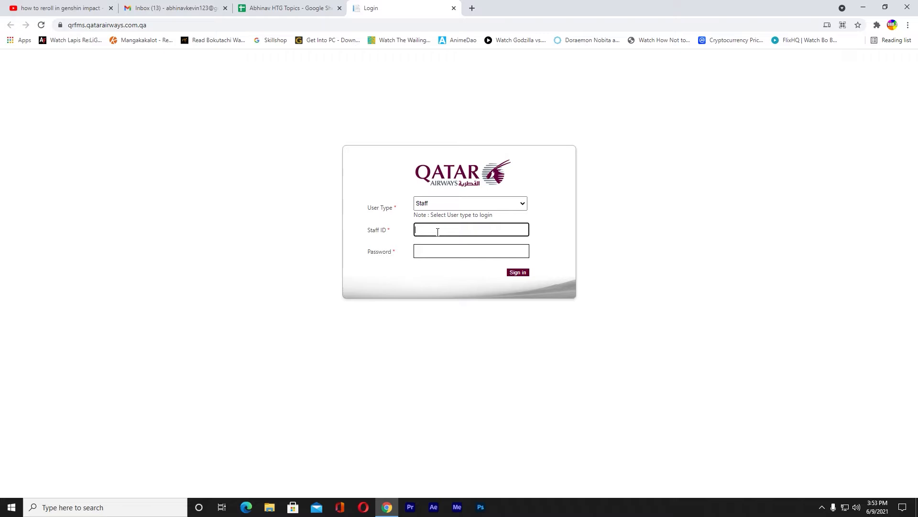
click(470, 250)
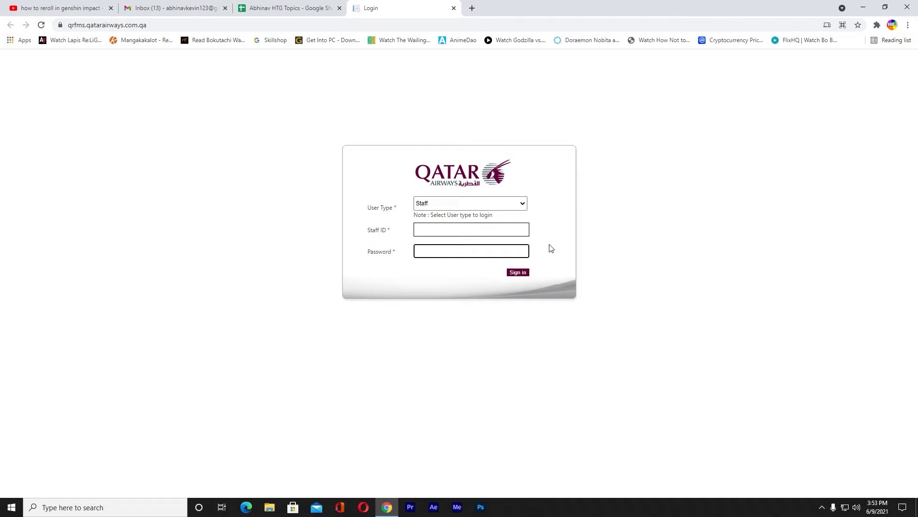
click(471, 251)
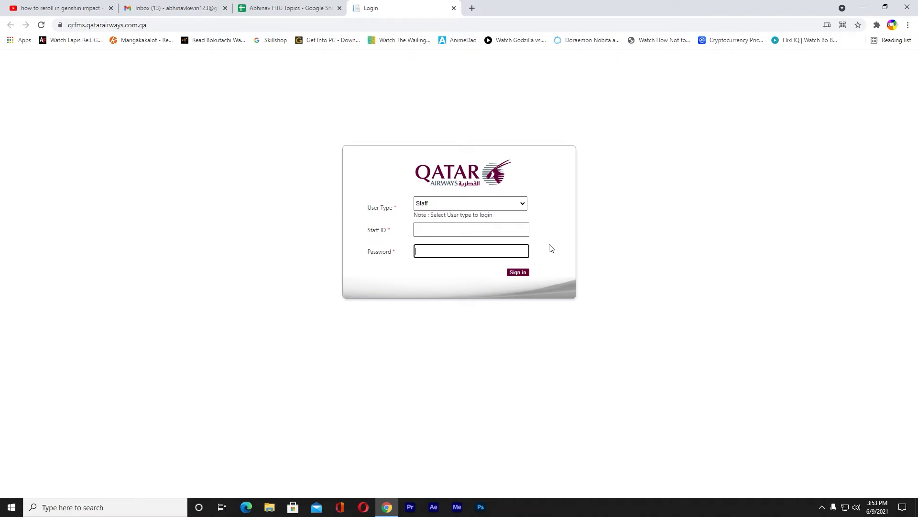
mouse_move(545, 138)
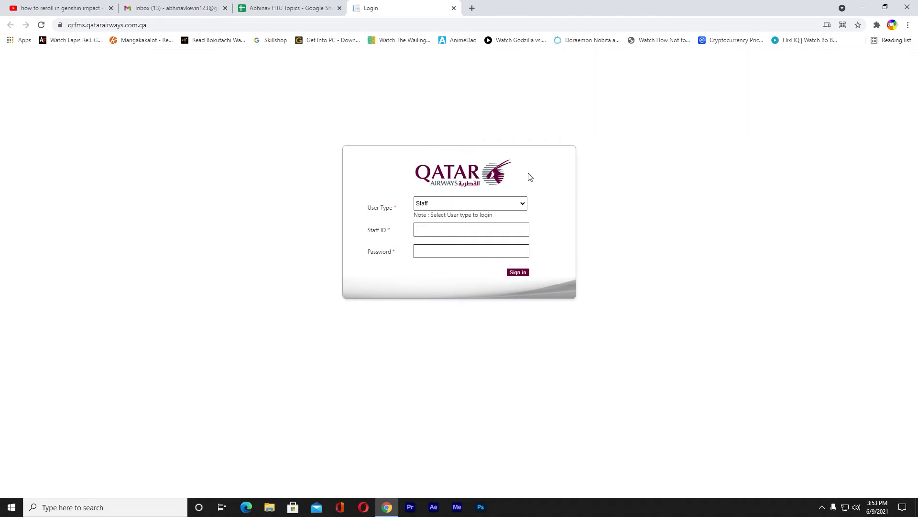
mouse_move(511, 168)
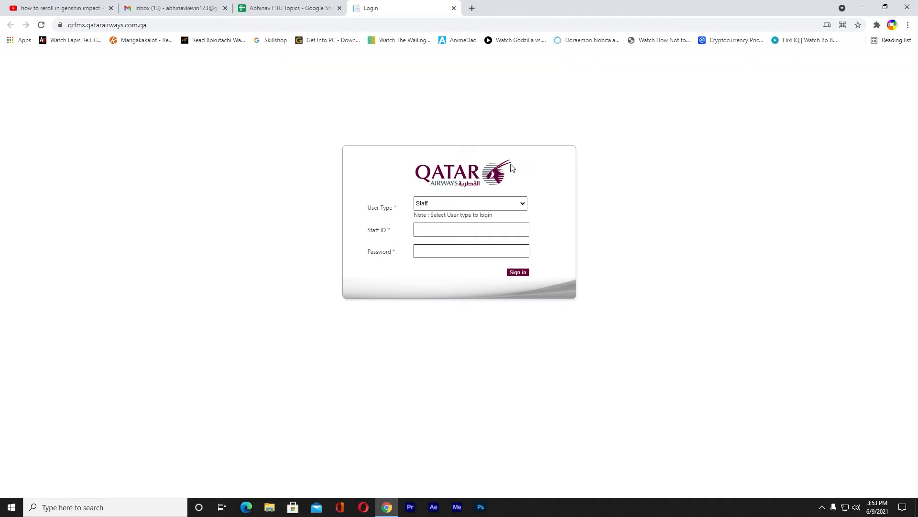
mouse_move(471, 228)
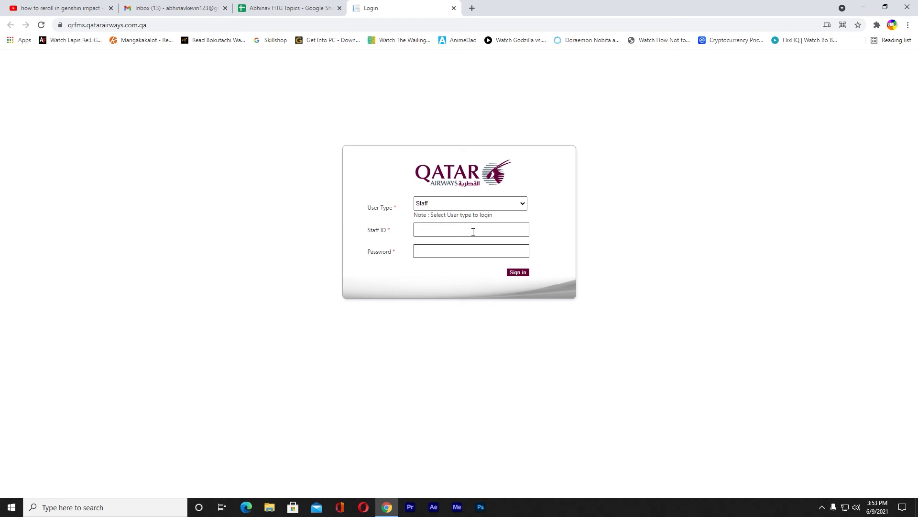
mouse_move(477, 251)
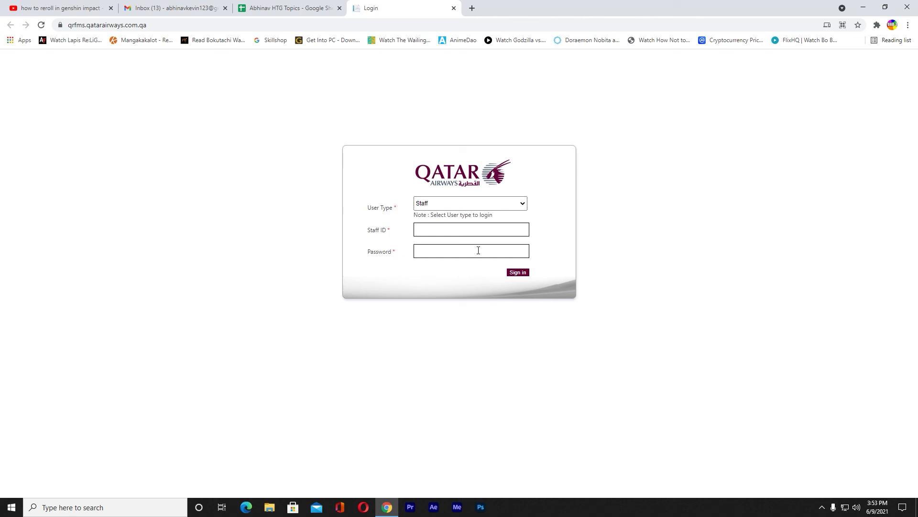
mouse_move(466, 259)
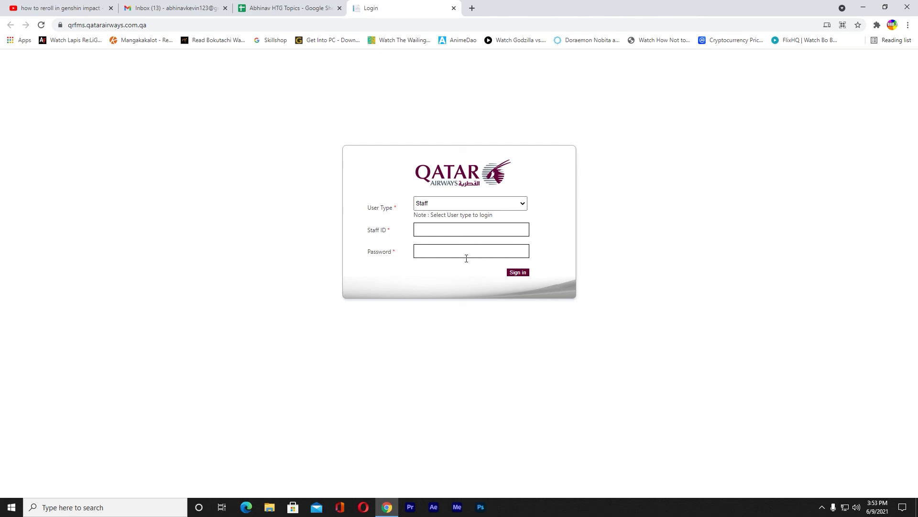